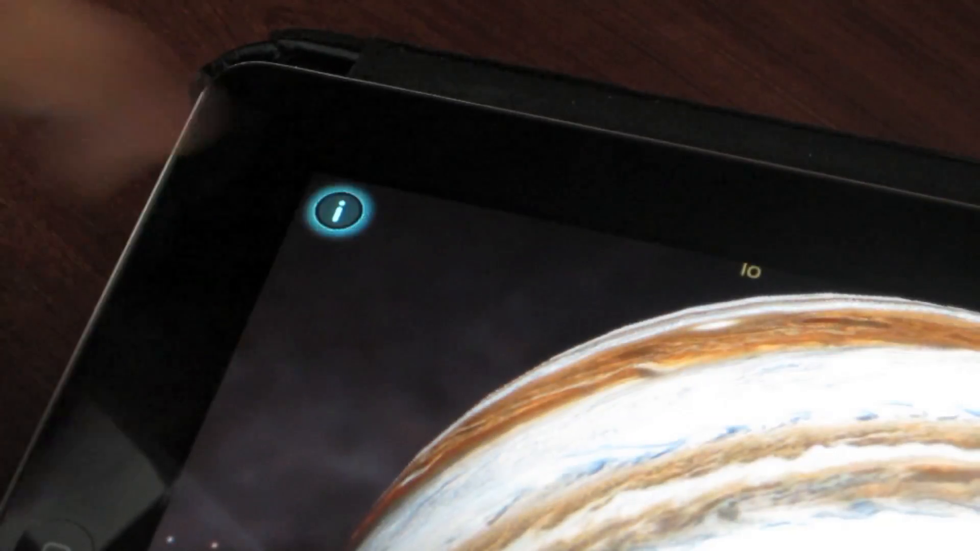
Step: Open Jupiter's info panel to show distance from the Sun, radius, mass and gravity
click(337, 215)
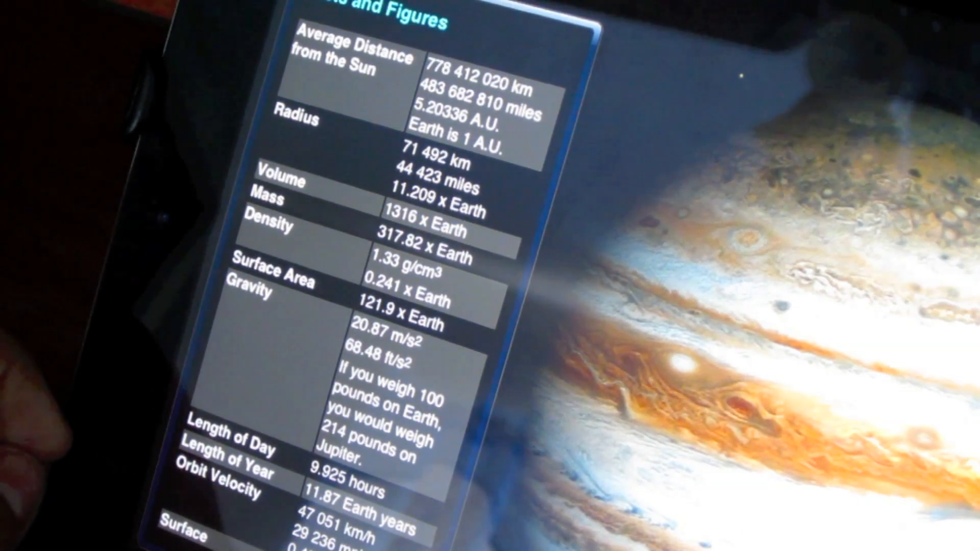
scroll(down, 3)
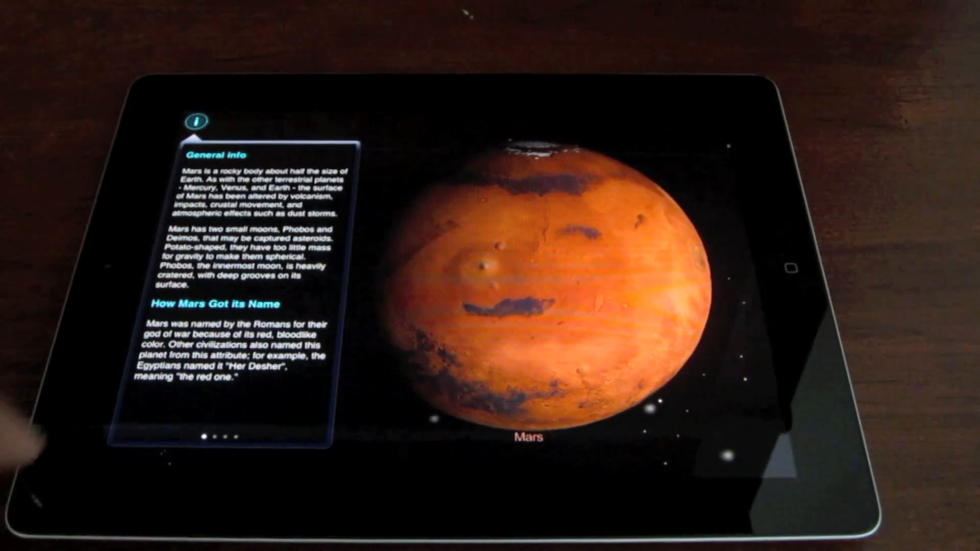
Step: Scroll Mars's Facts and Figures down to surface temperature and atmospheric constituents
scroll(left, 3)
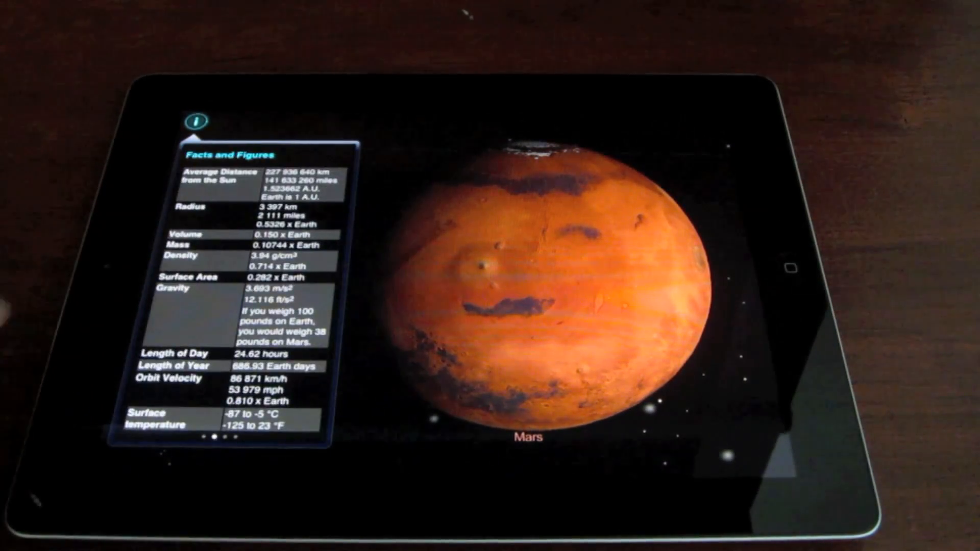
scroll(down, 3)
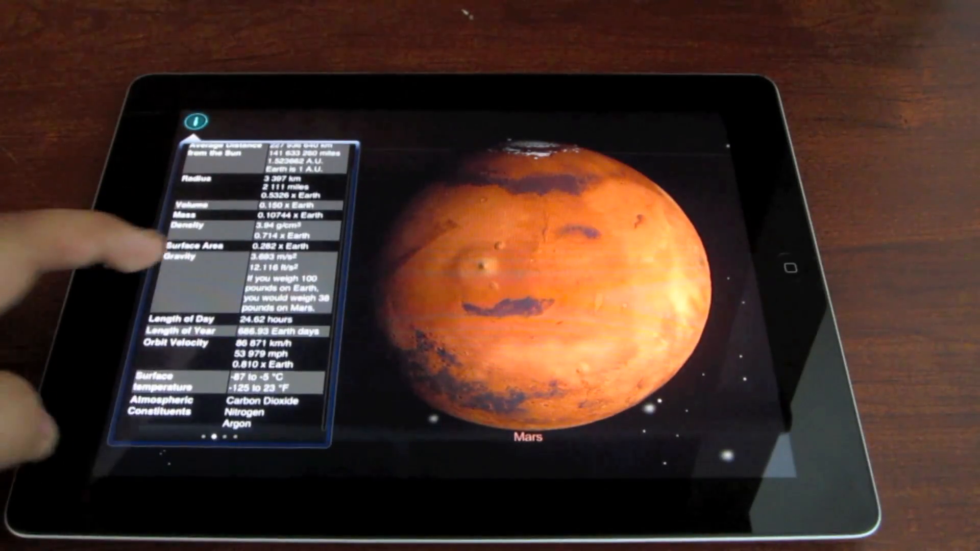